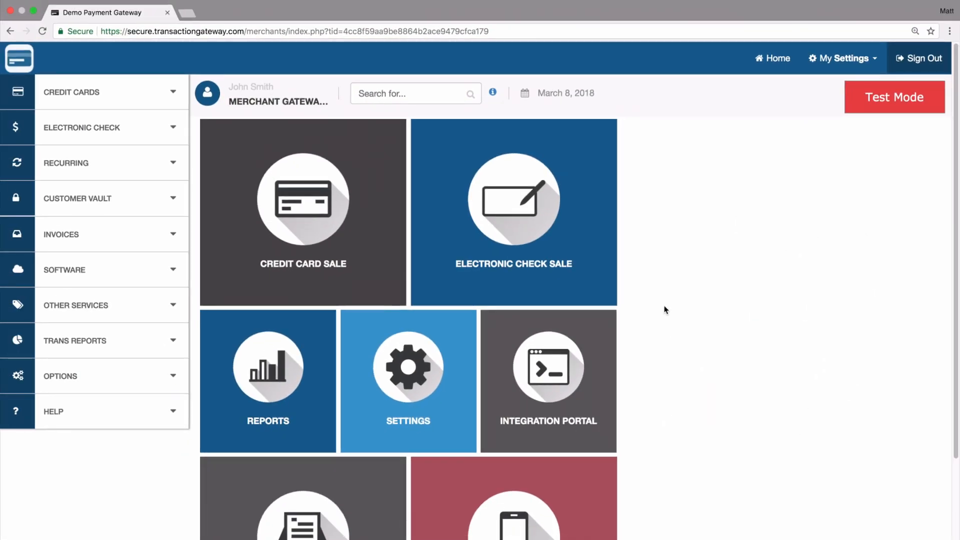
mouse_move(202, 153)
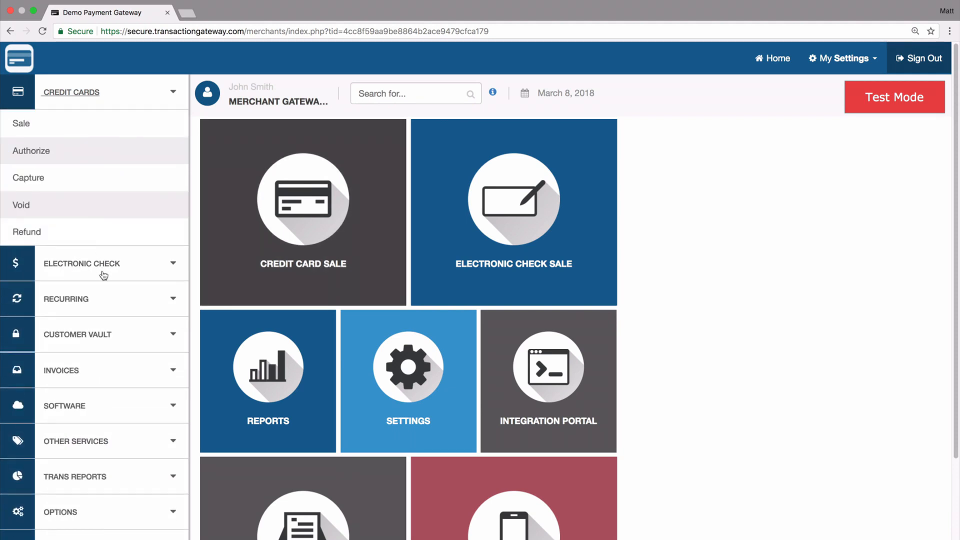
mouse_move(21, 205)
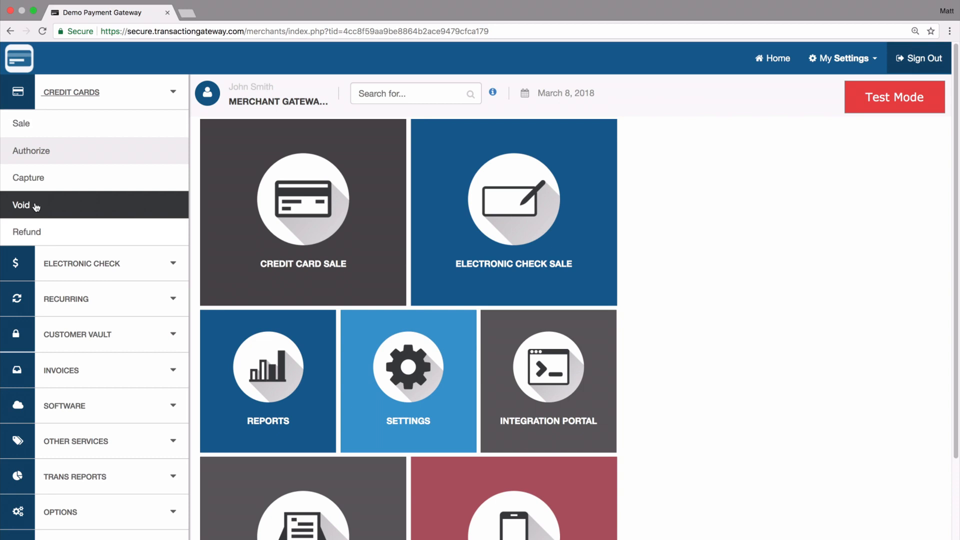
Open the credit card Void form from the Credit Cards sidebar menu
left_click(22, 205)
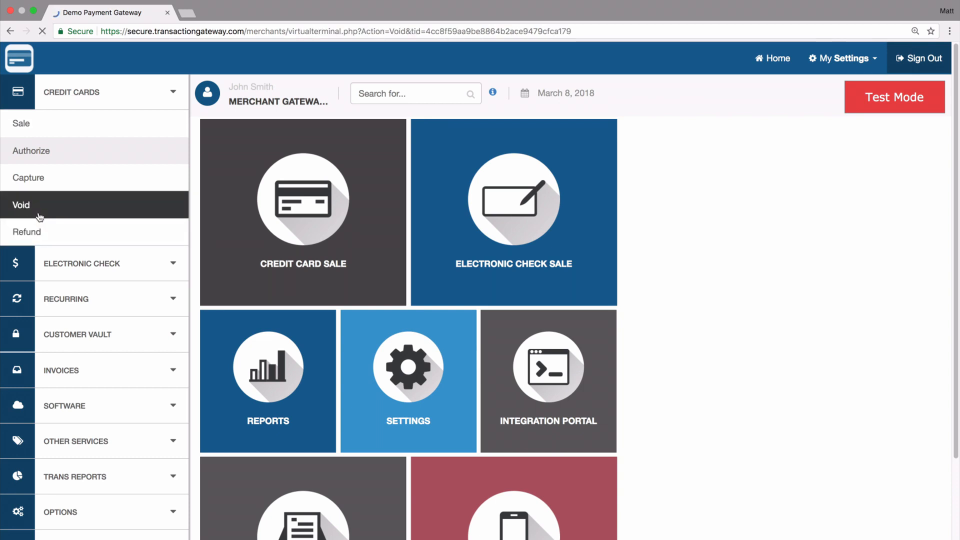
On the blank CC Void form, launch the transaction ID lookup
left_click(21, 205)
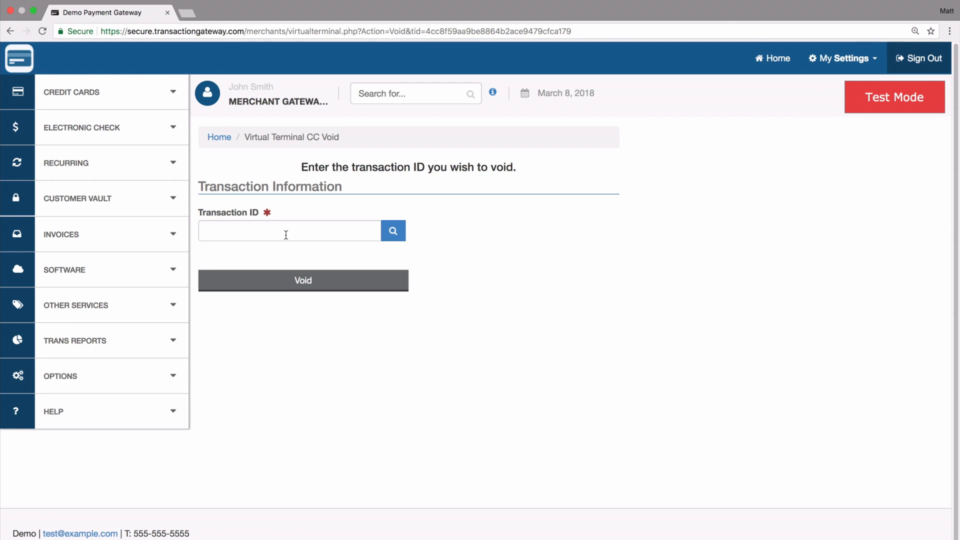
mouse_move(278, 220)
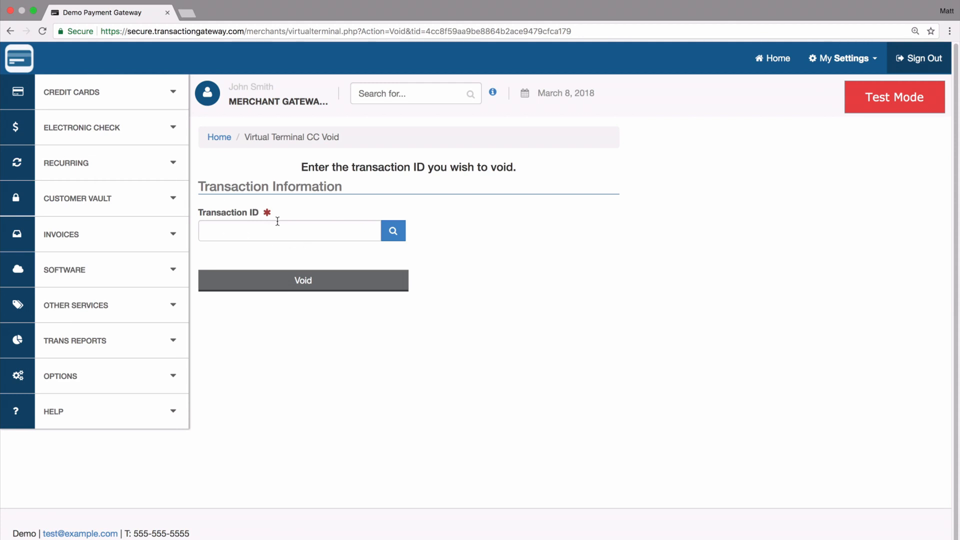
left_click(392, 230)
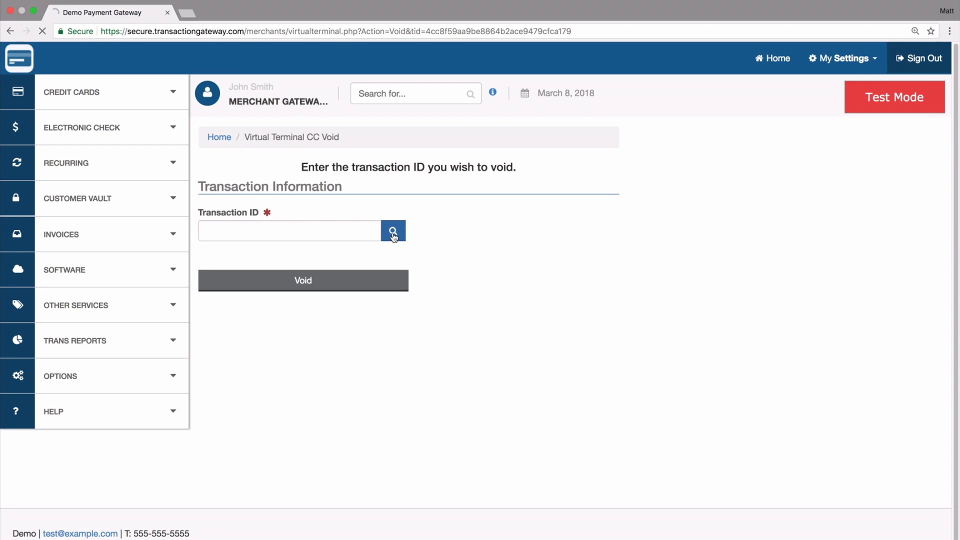
Generate the March 1–9 transaction report and select the $2 sale
left_click(393, 231)
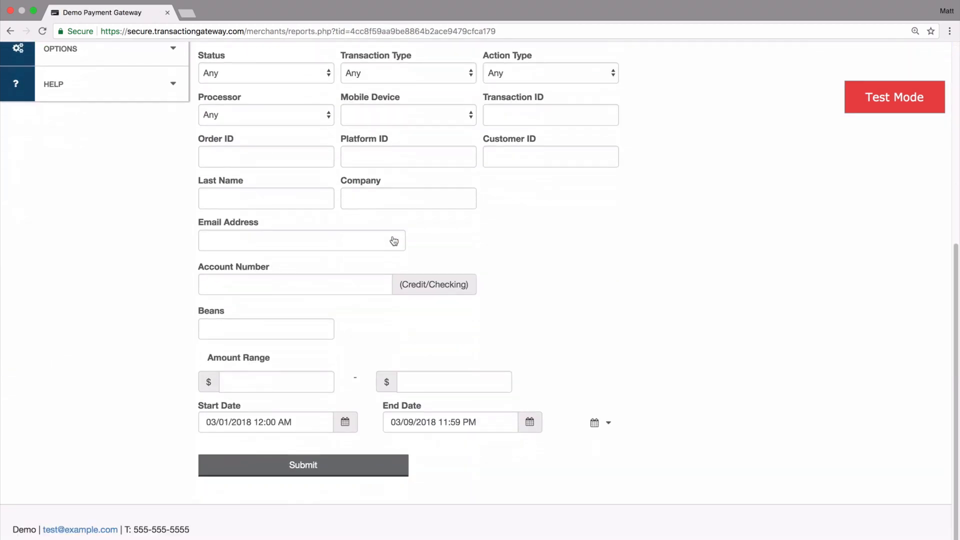
left_click(303, 464)
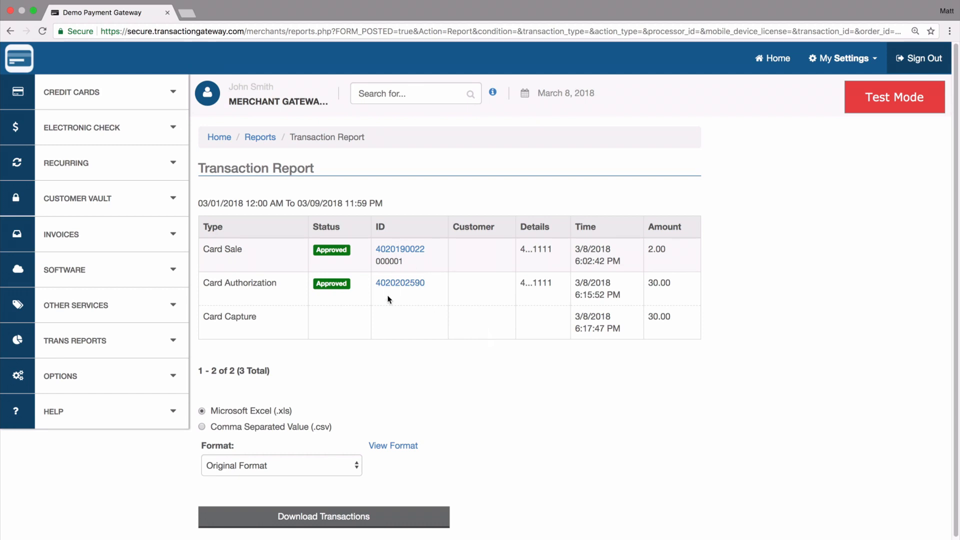
mouse_move(660, 244)
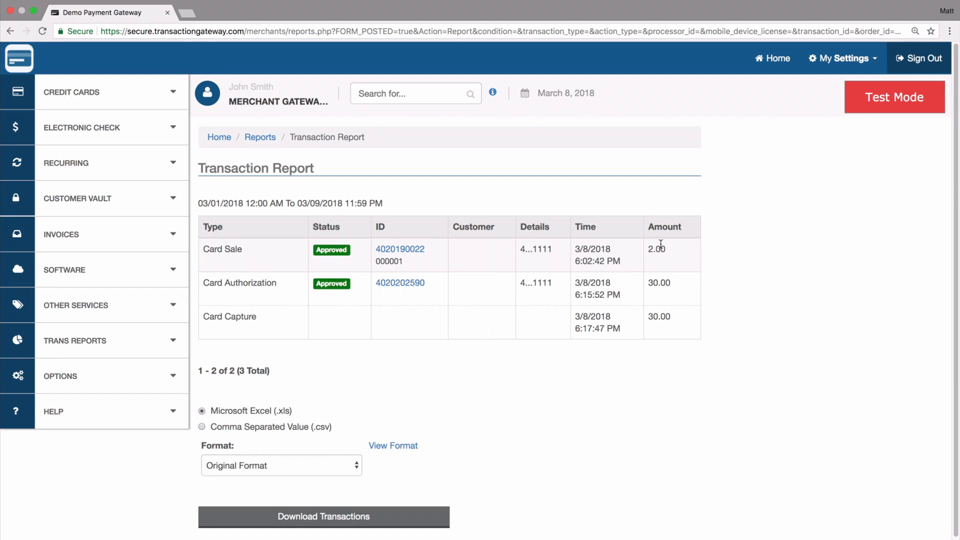
mouse_move(265, 329)
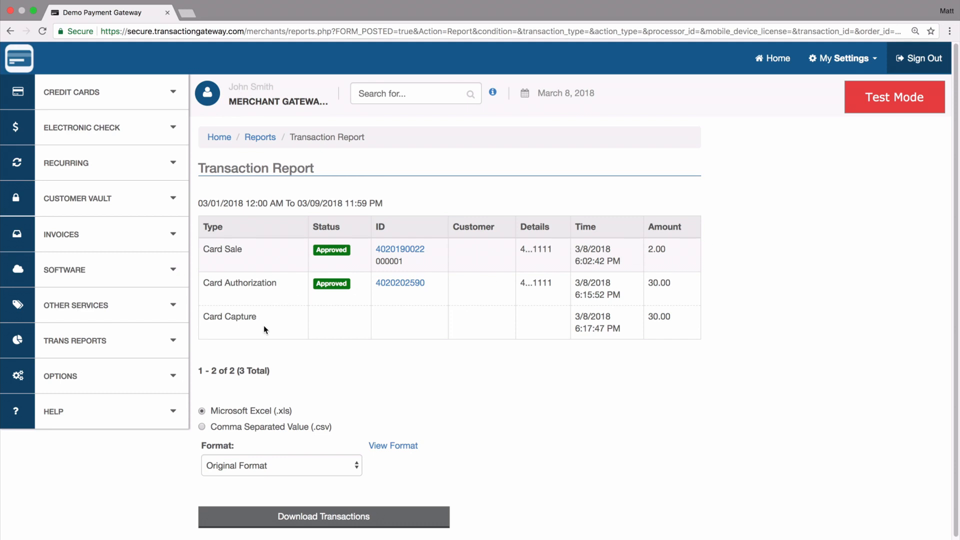
mouse_move(669, 311)
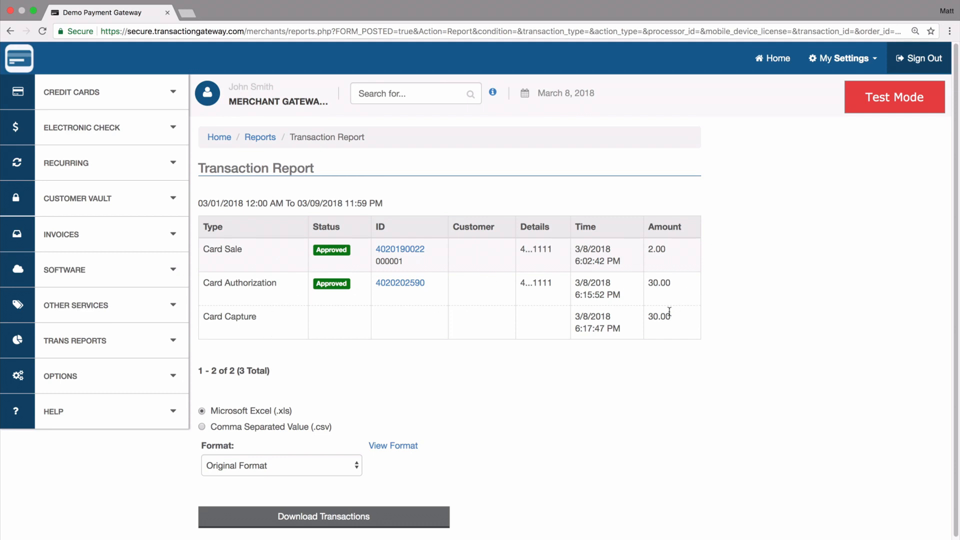
left_click(399, 249)
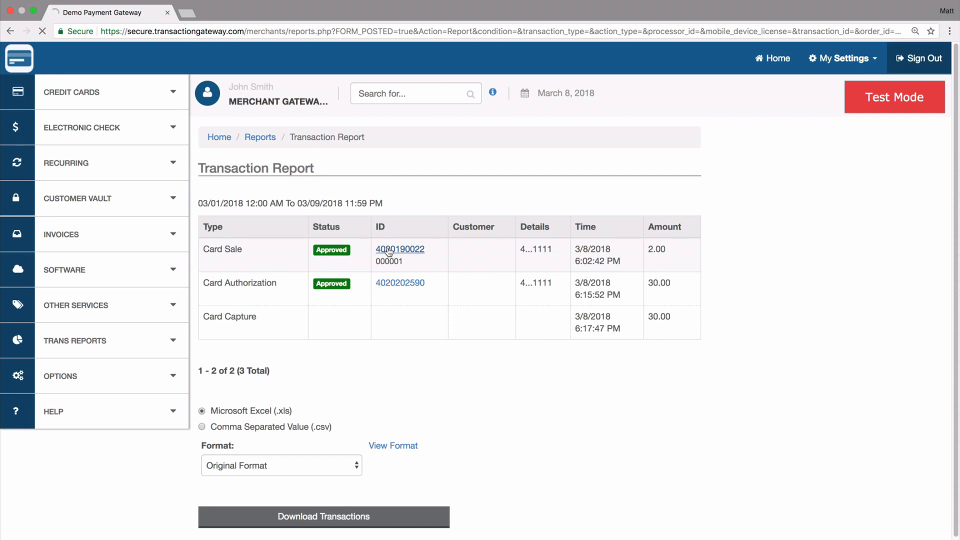
left_click(400, 249)
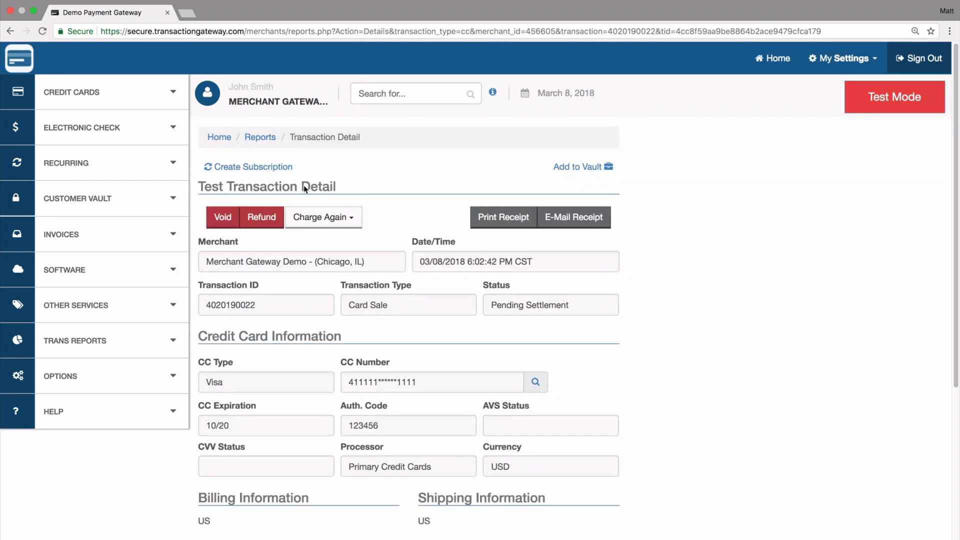
mouse_move(386, 219)
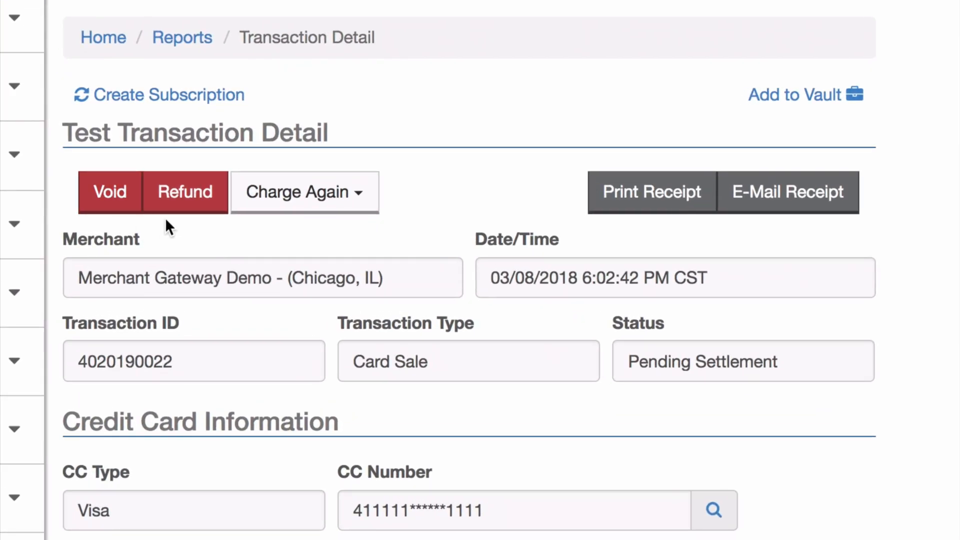
mouse_move(196, 211)
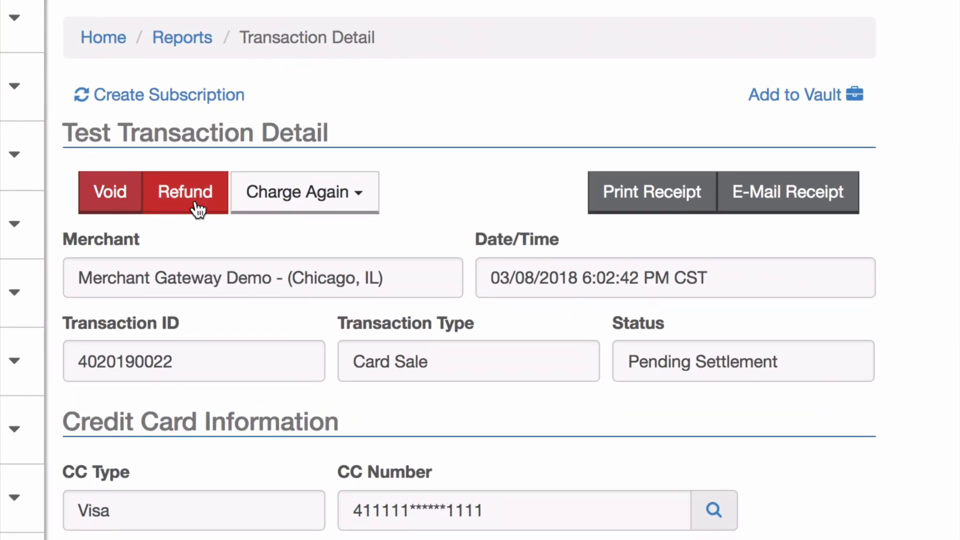
mouse_move(591, 371)
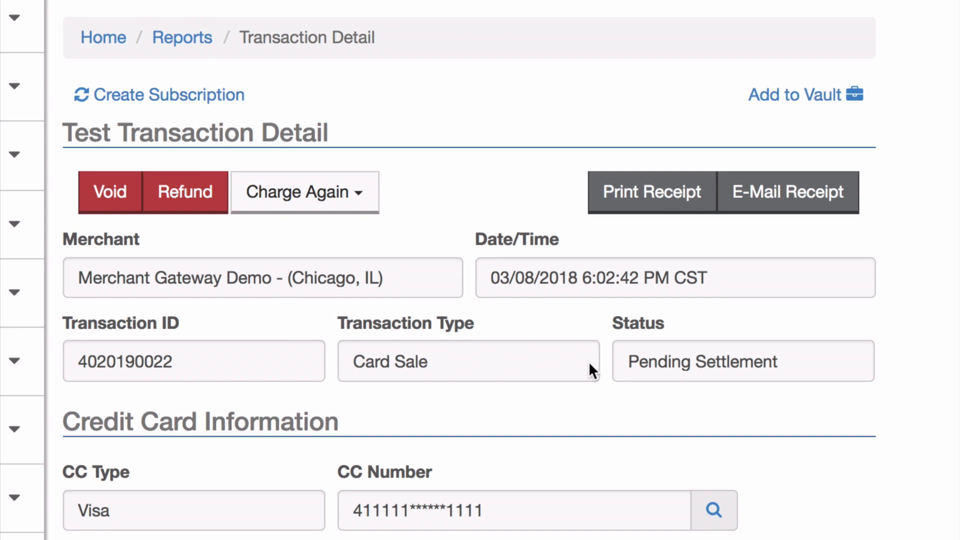
mouse_move(754, 378)
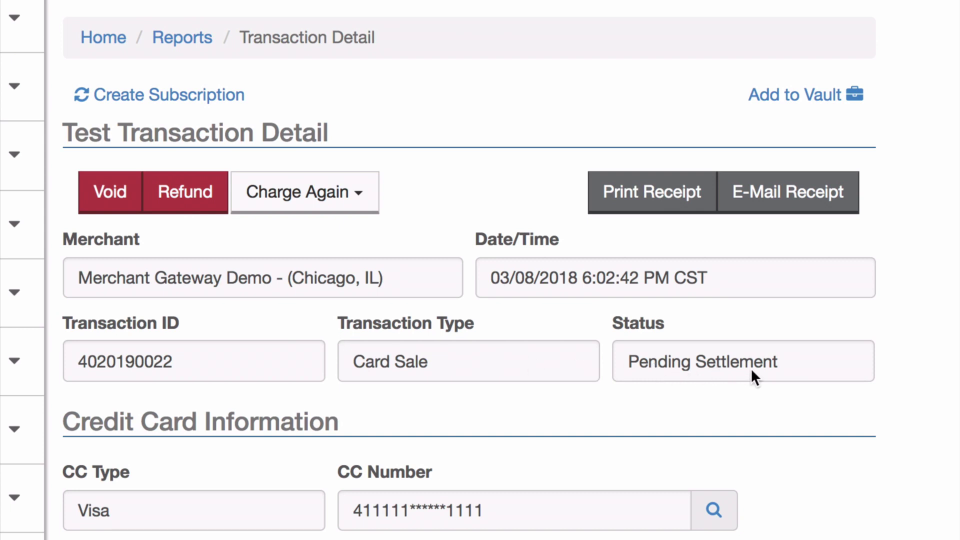
mouse_move(110, 208)
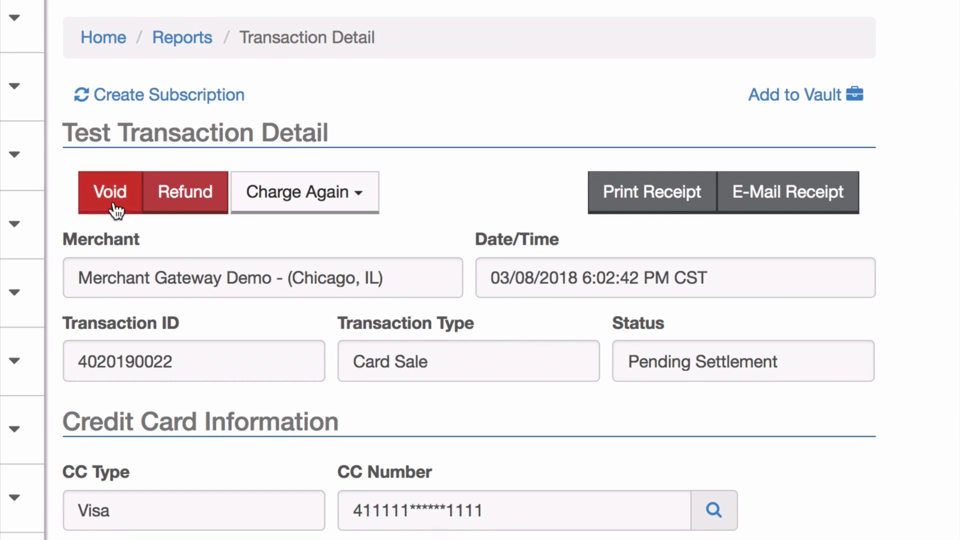
mouse_move(125, 174)
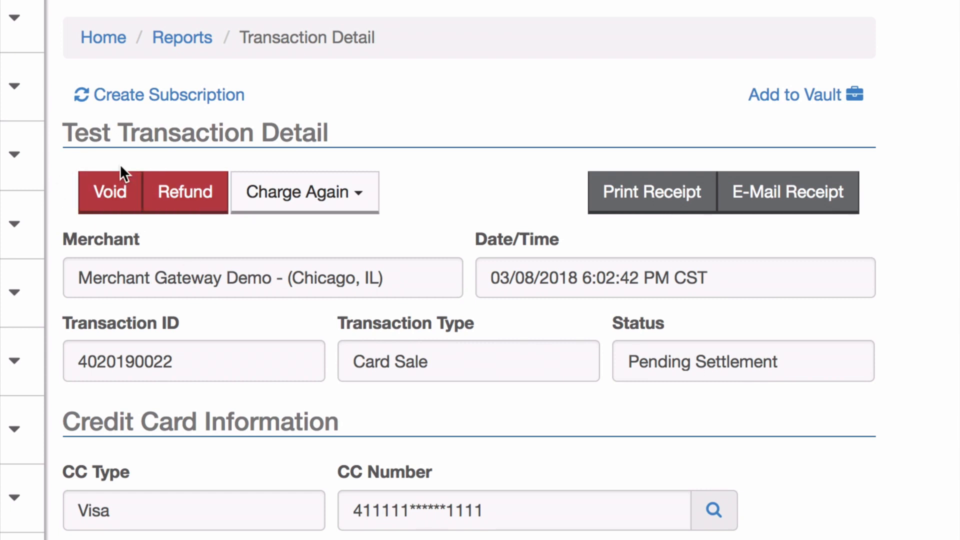
mouse_move(185, 192)
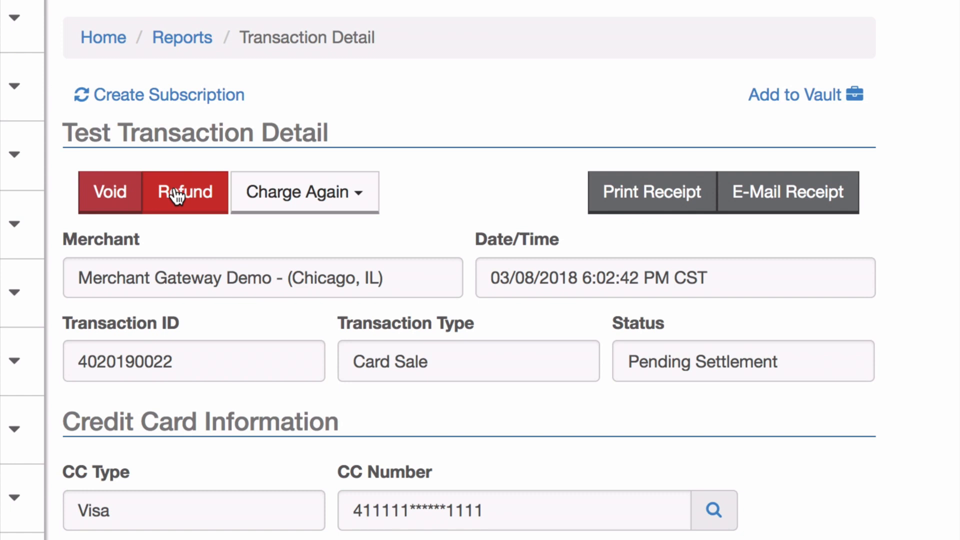
mouse_move(109, 192)
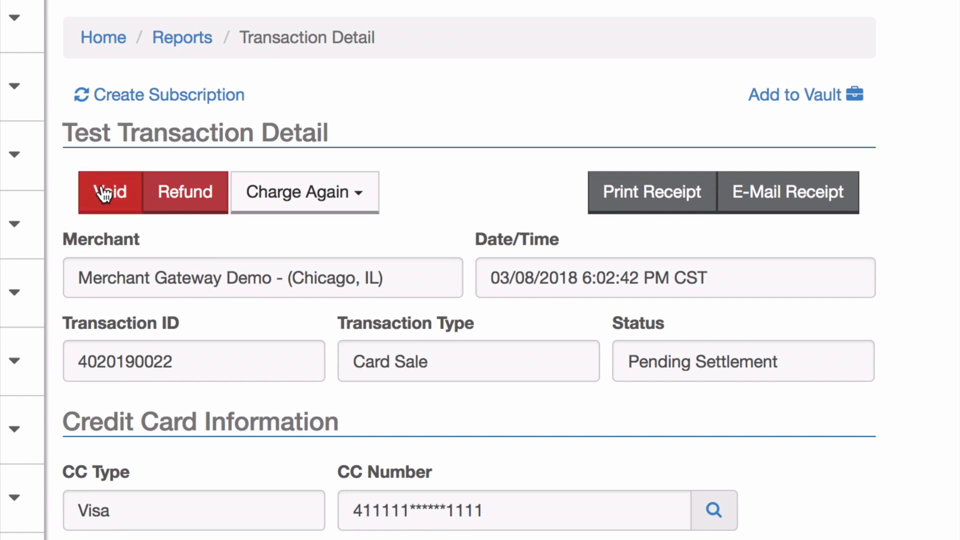
left_click(109, 191)
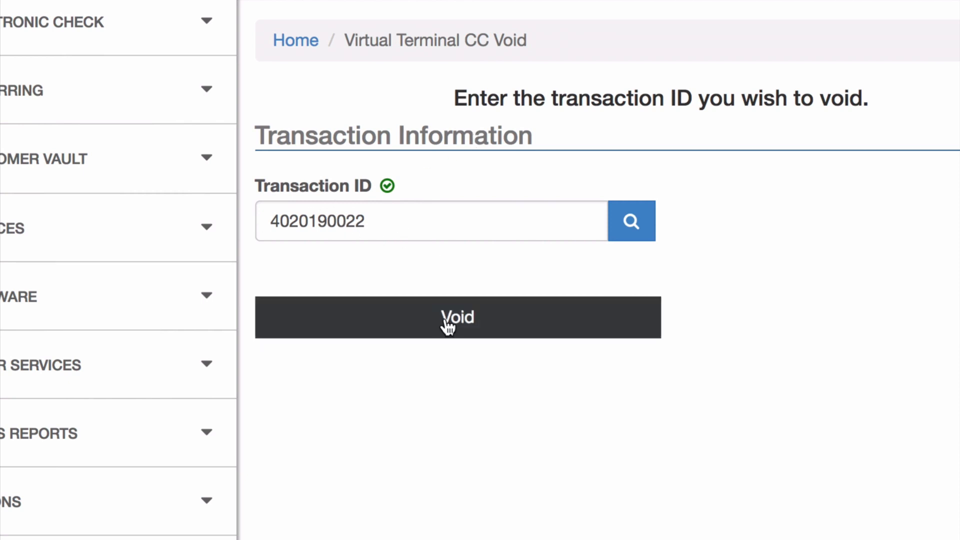
left_click(457, 317)
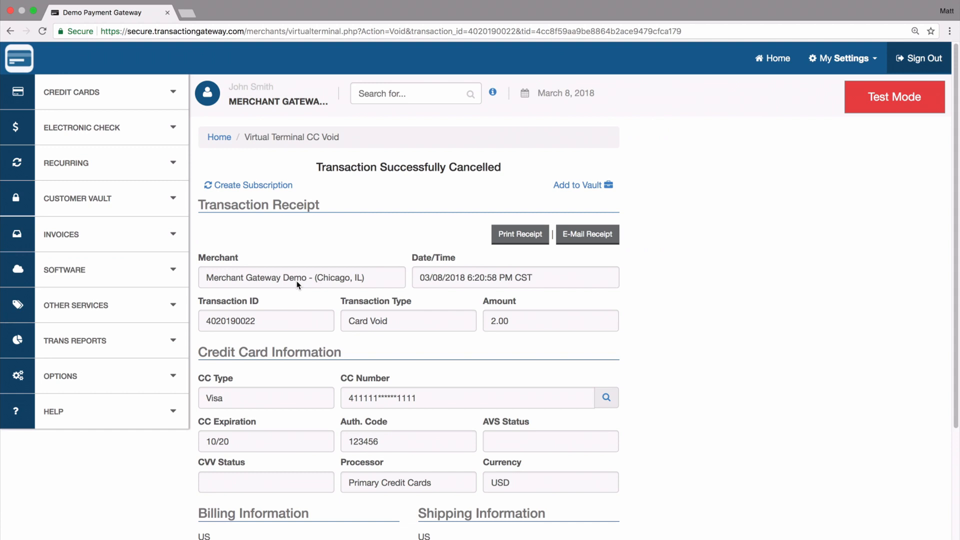
mouse_move(496, 335)
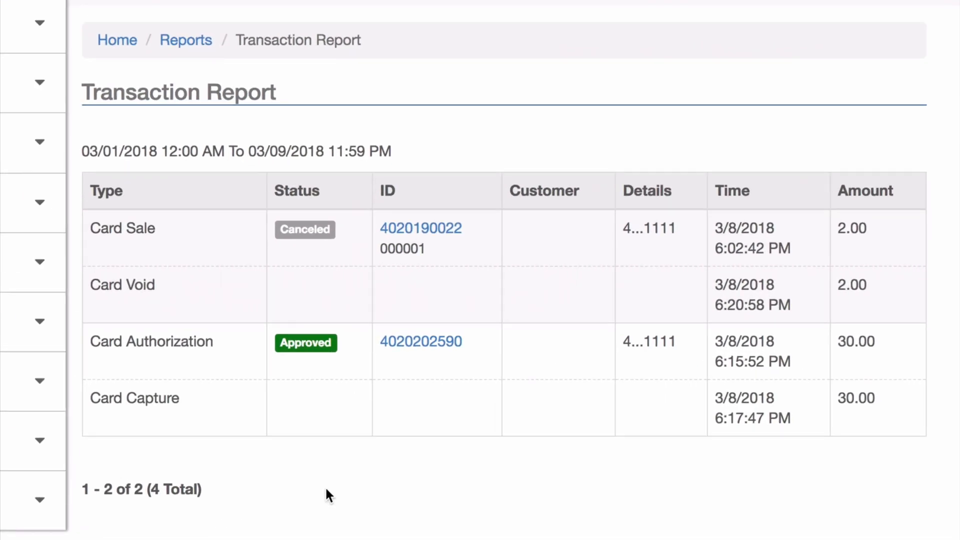
mouse_move(141, 297)
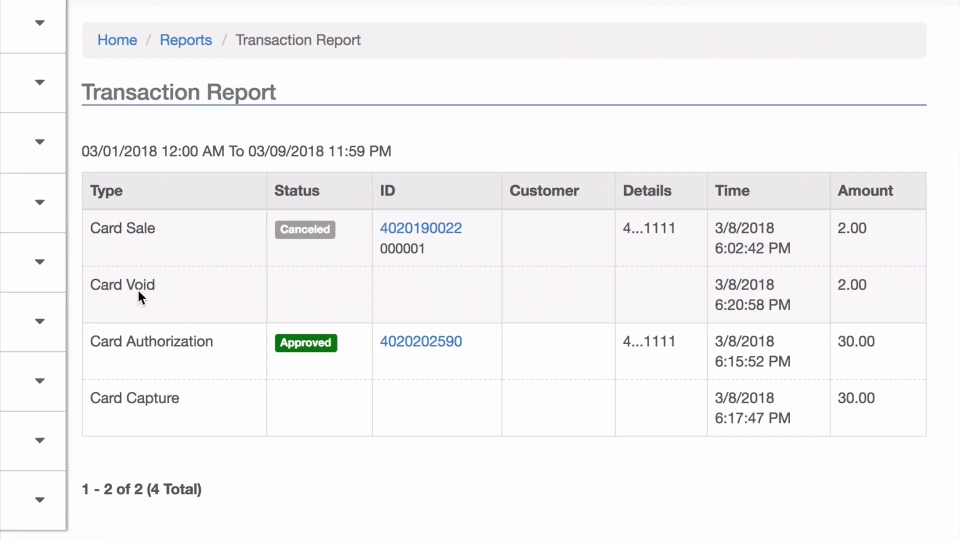
mouse_move(329, 229)
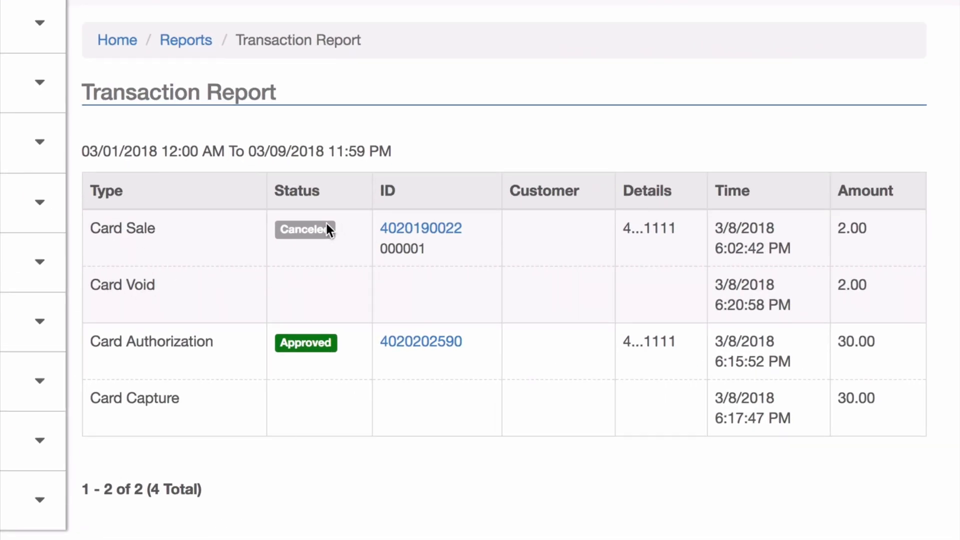
mouse_move(420, 235)
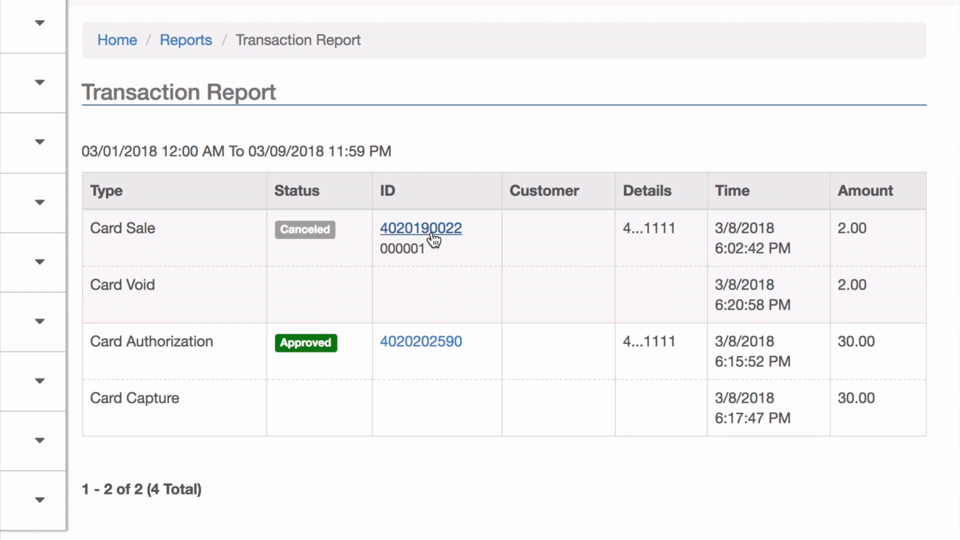
left_click(420, 228)
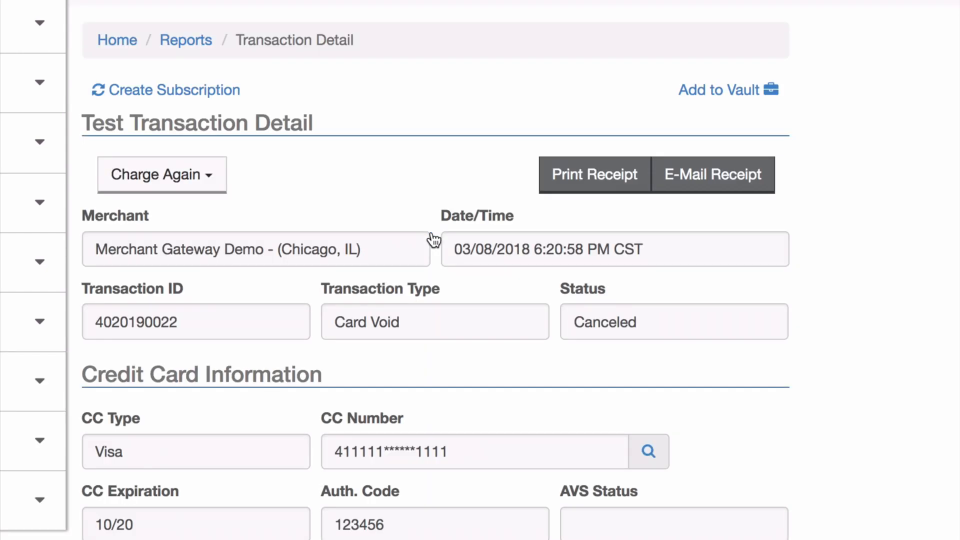
mouse_move(226, 174)
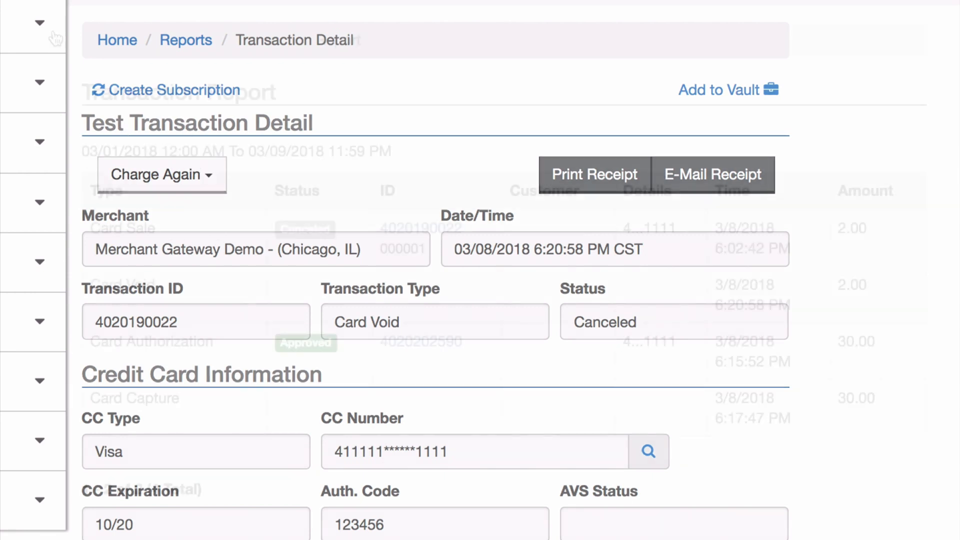
left_click(185, 40)
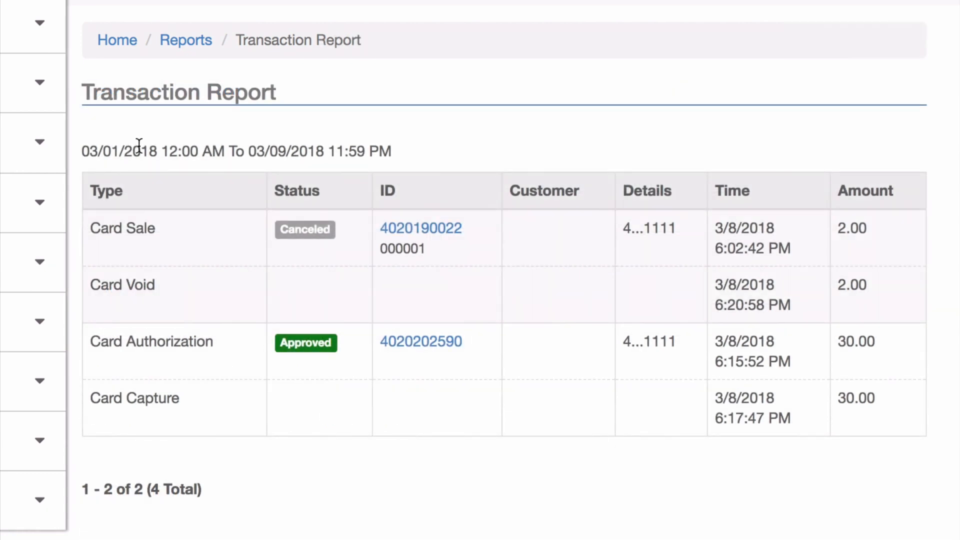
mouse_move(407, 356)
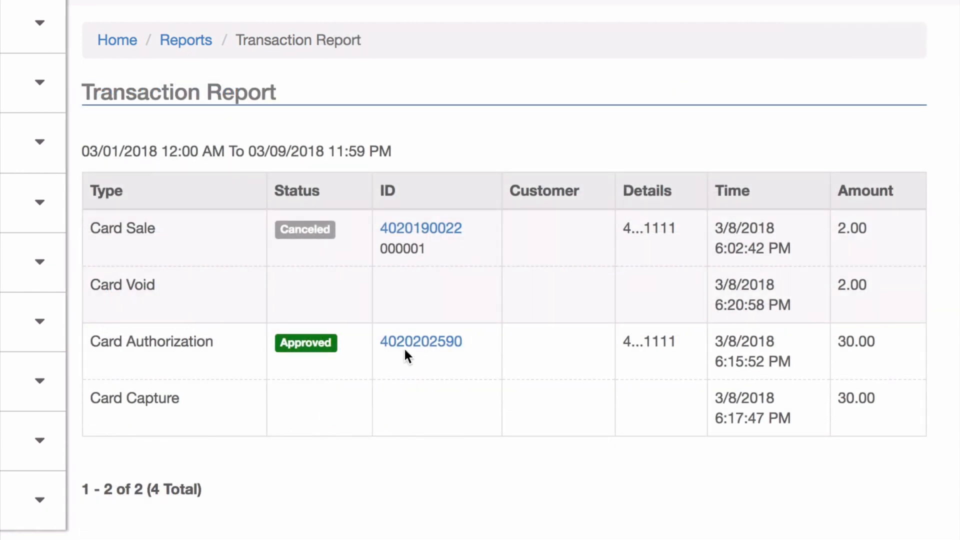
left_click(420, 340)
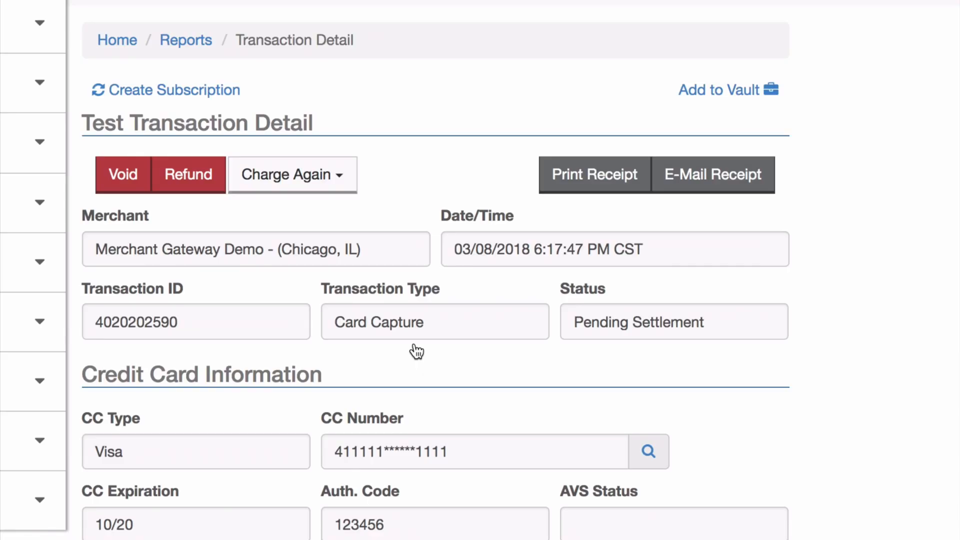
mouse_move(121, 175)
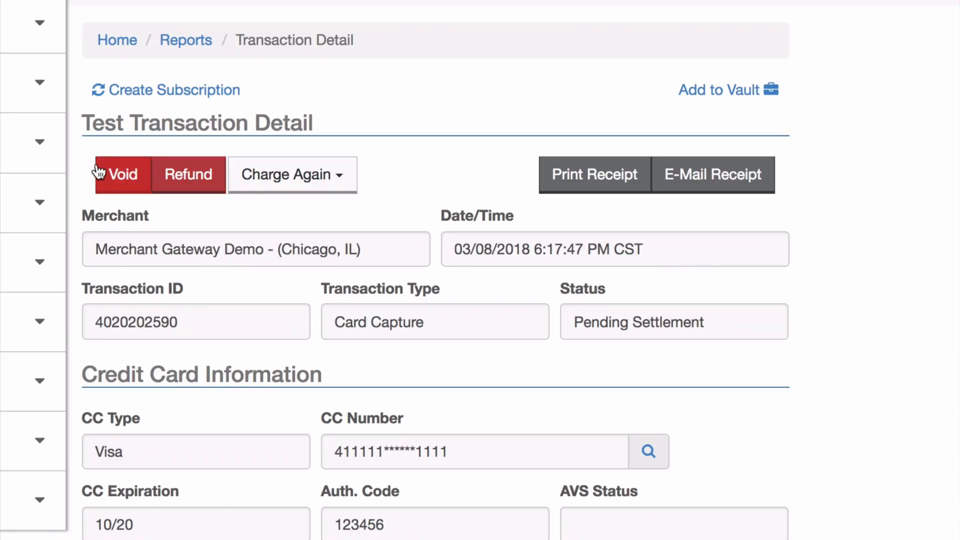
mouse_move(189, 180)
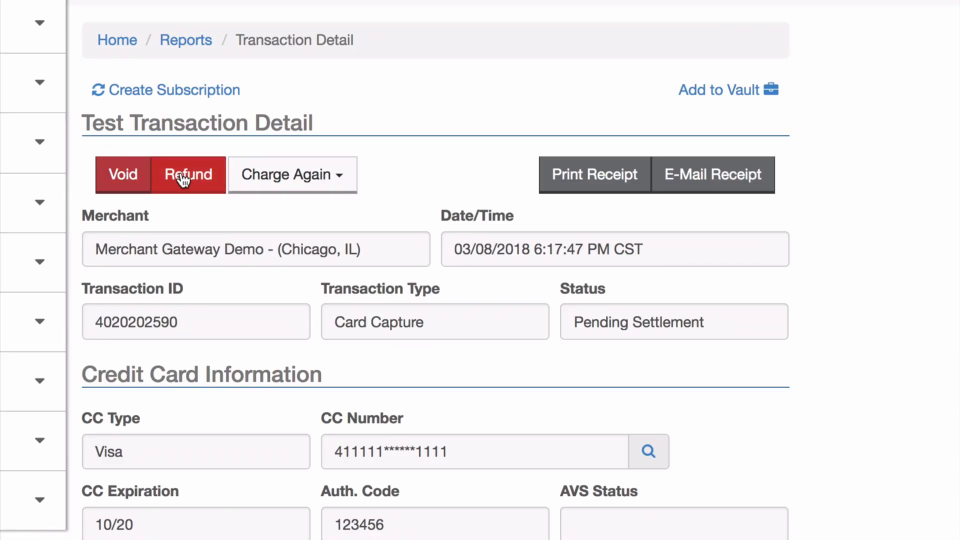
left_click(188, 175)
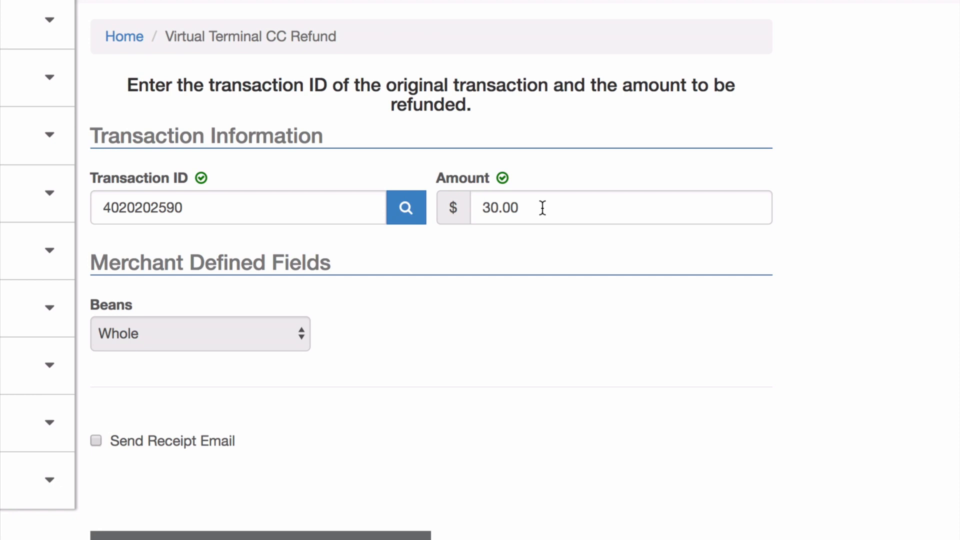
mouse_move(495, 213)
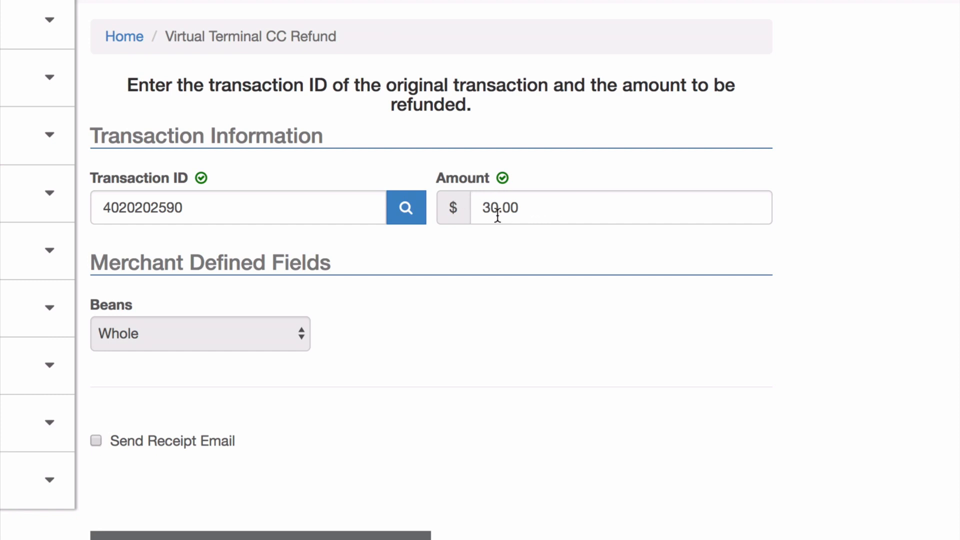
mouse_move(450, 206)
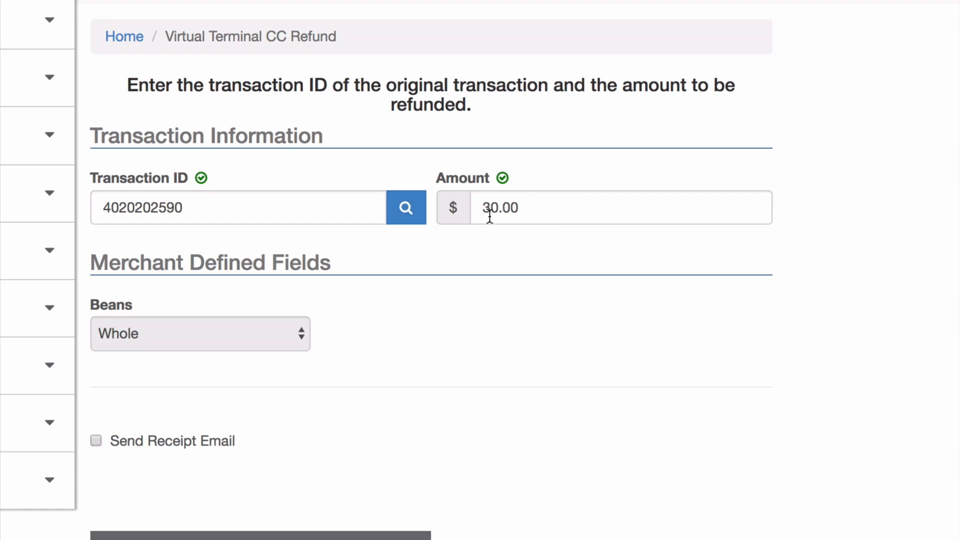
Change the refund amount to 25.00 and submit the partial refund
type("25.00")
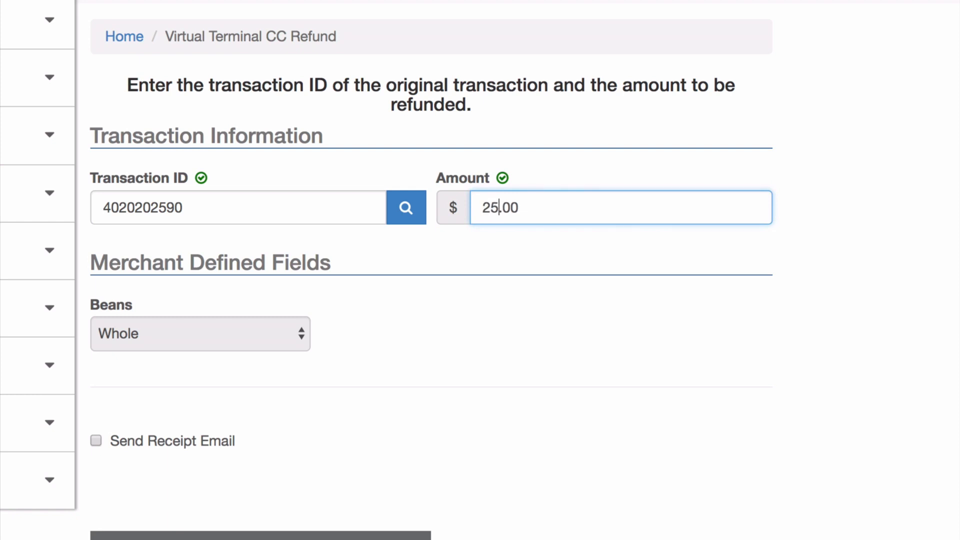
mouse_move(138, 309)
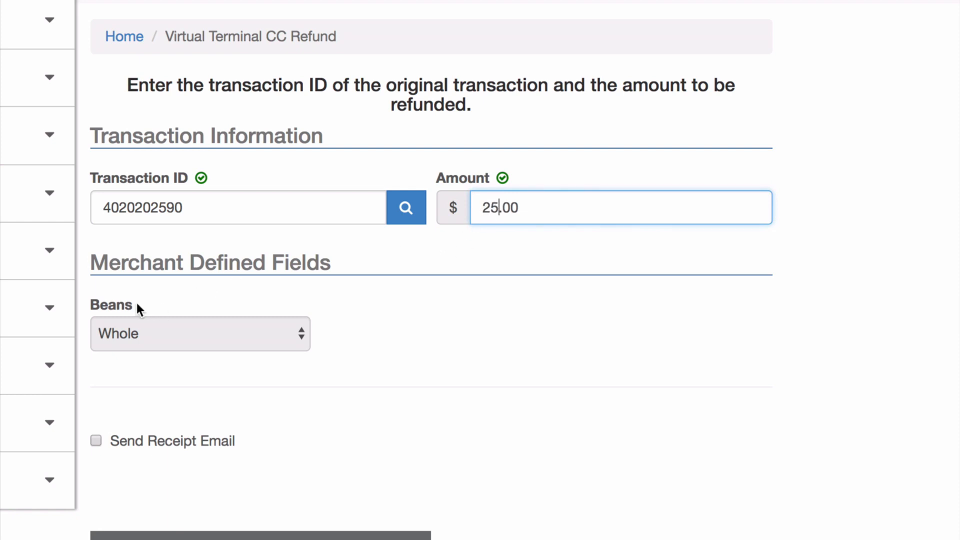
mouse_move(114, 453)
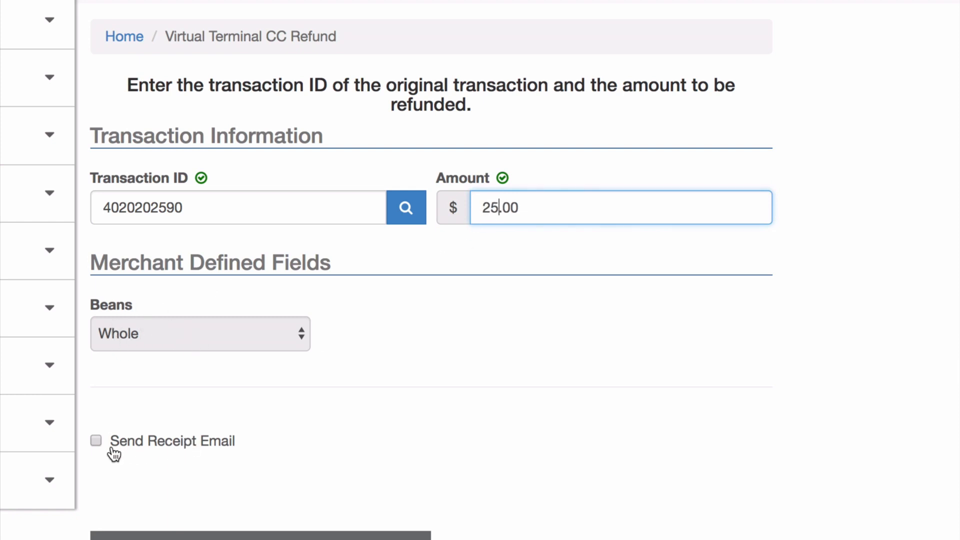
mouse_move(240, 464)
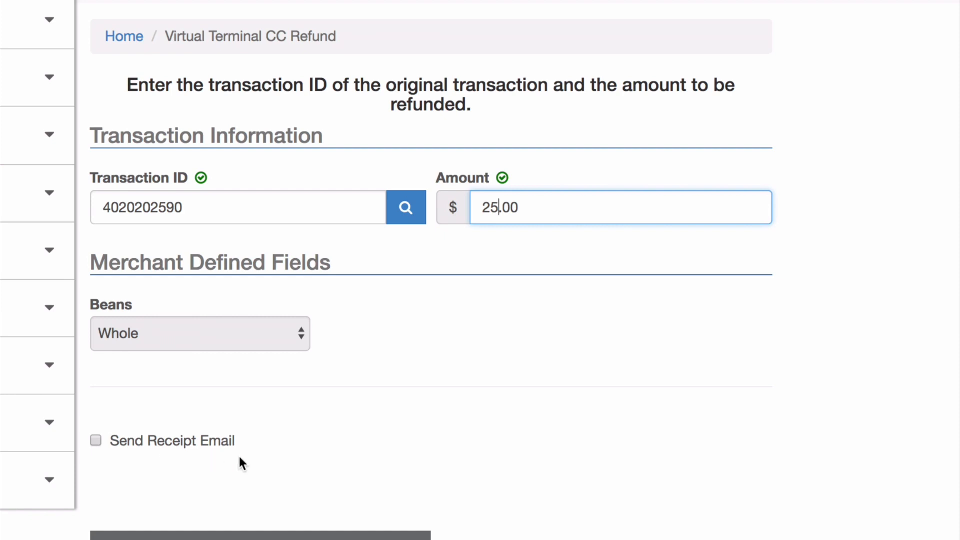
mouse_move(224, 456)
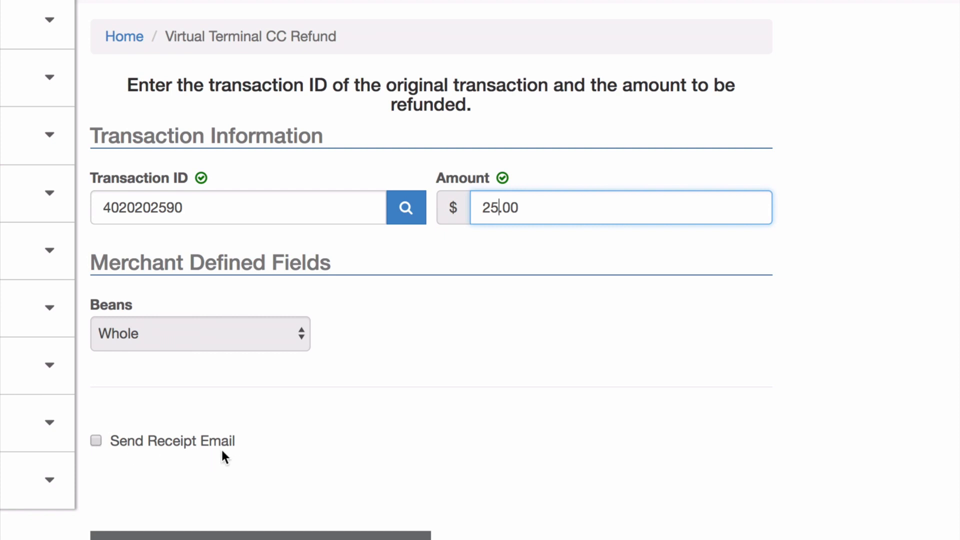
mouse_move(228, 474)
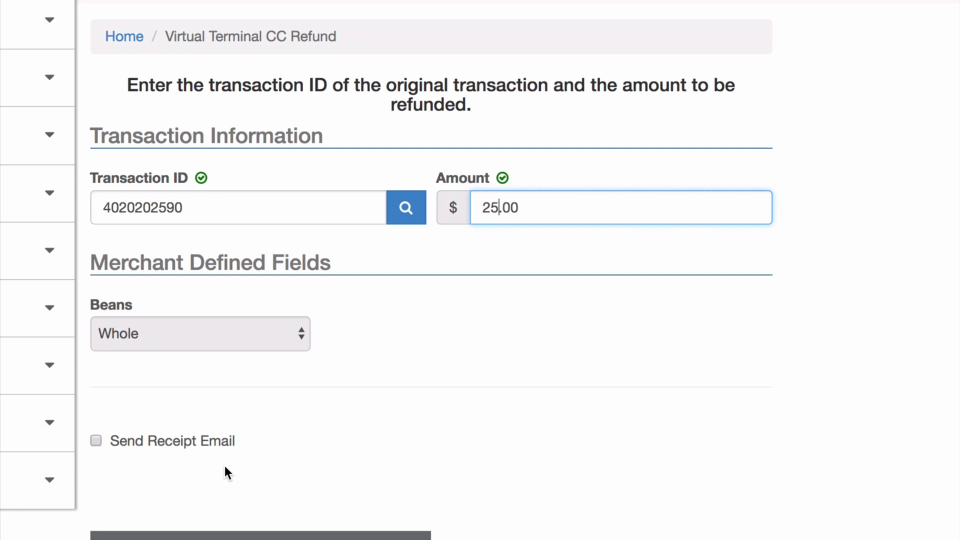
mouse_move(202, 443)
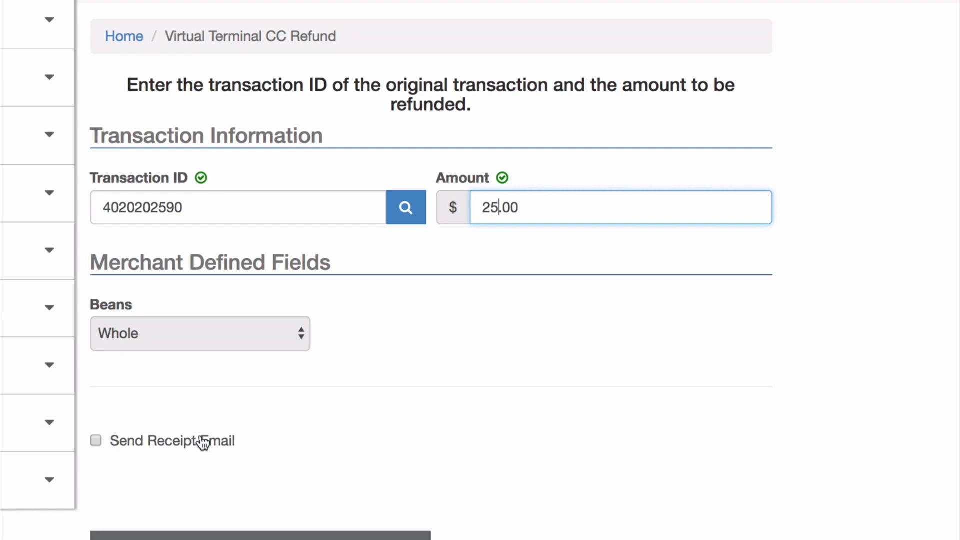
mouse_move(240, 508)
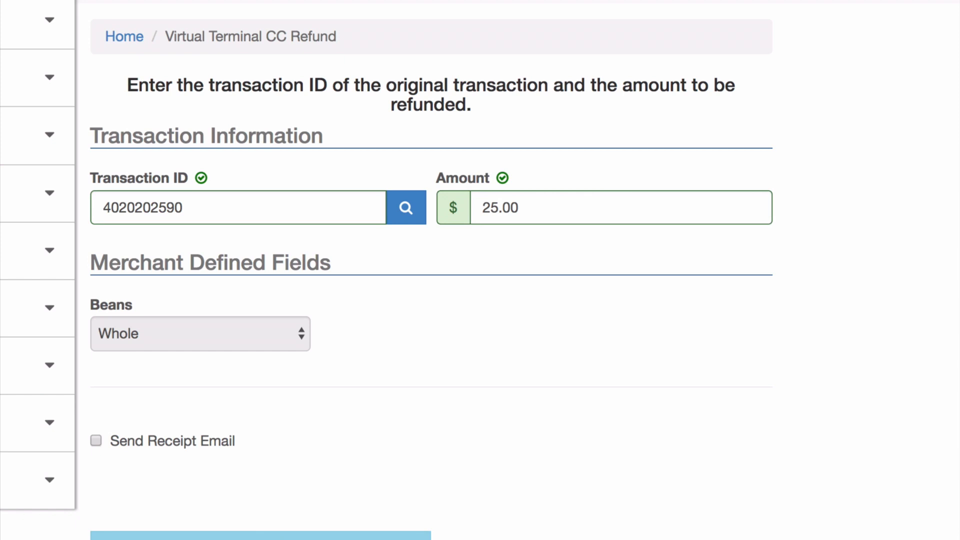
left_click(259, 535)
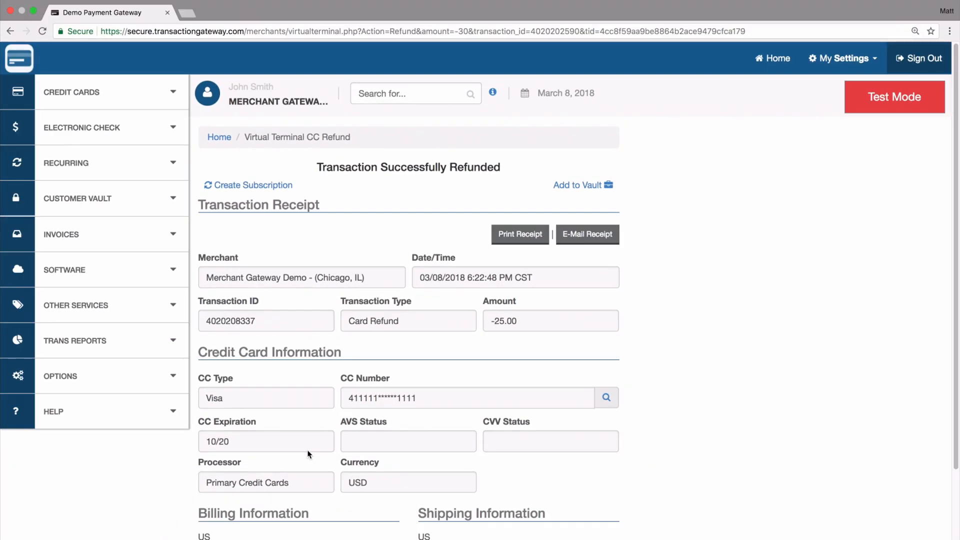
mouse_move(469, 302)
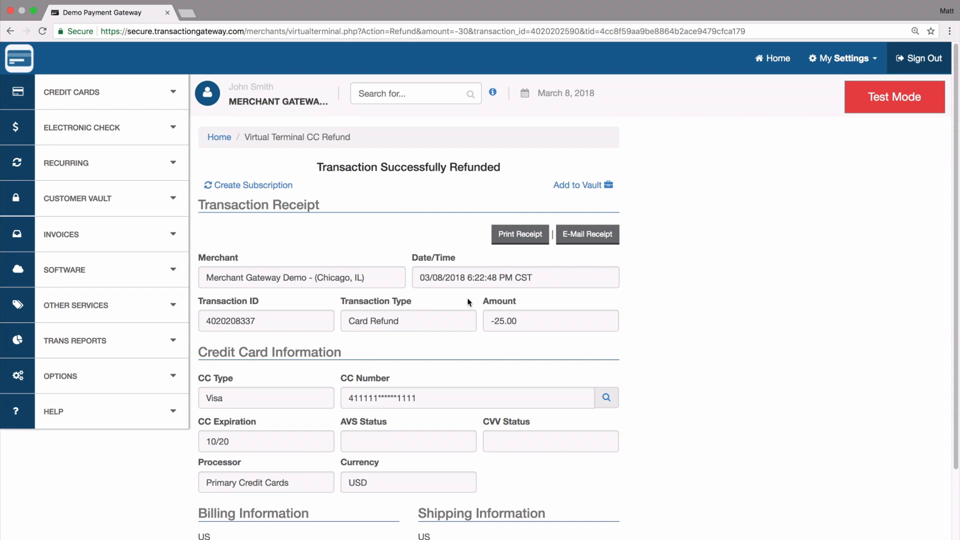
mouse_move(88, 356)
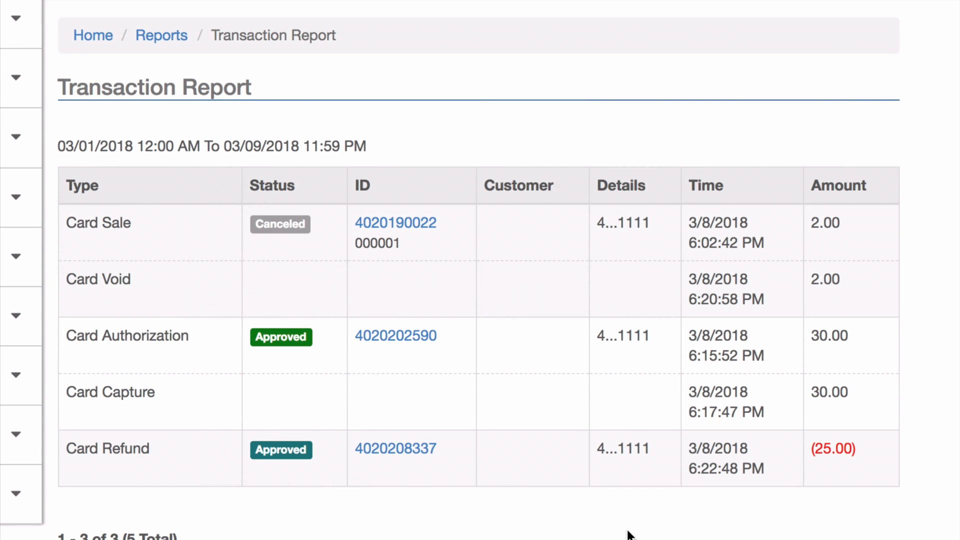
mouse_move(130, 390)
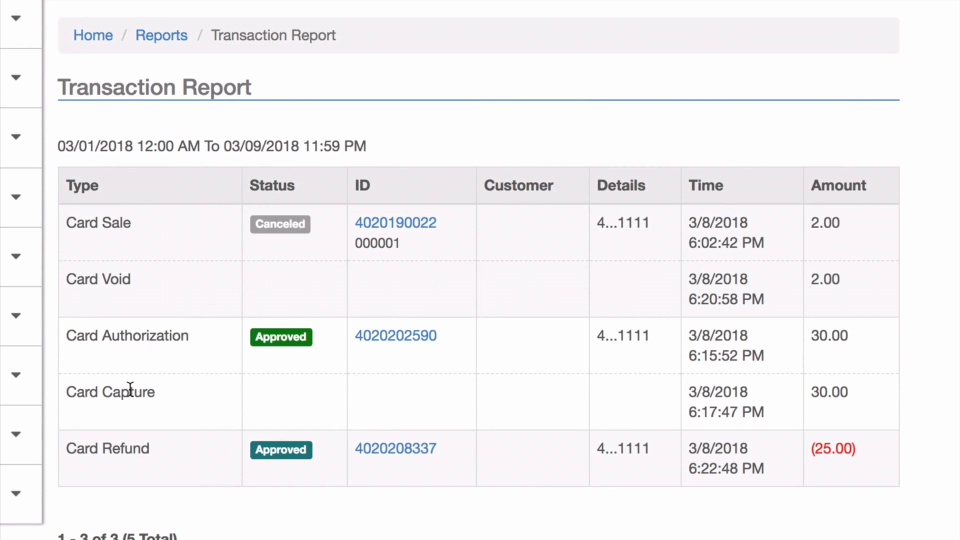
mouse_move(232, 344)
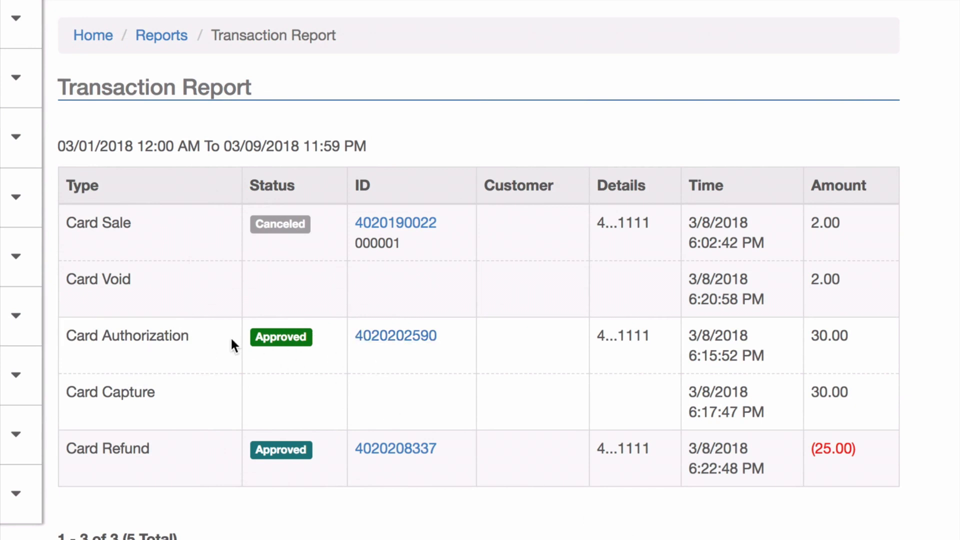
mouse_move(120, 453)
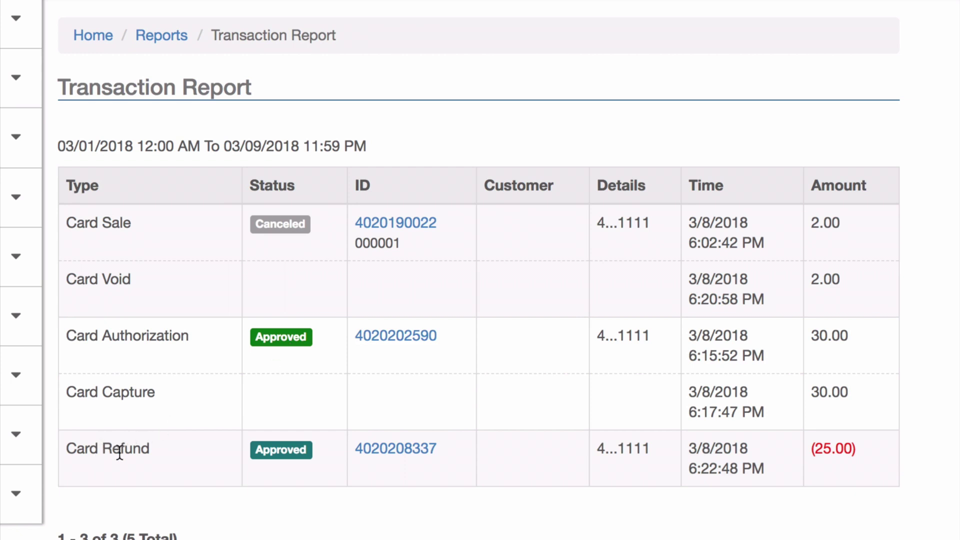